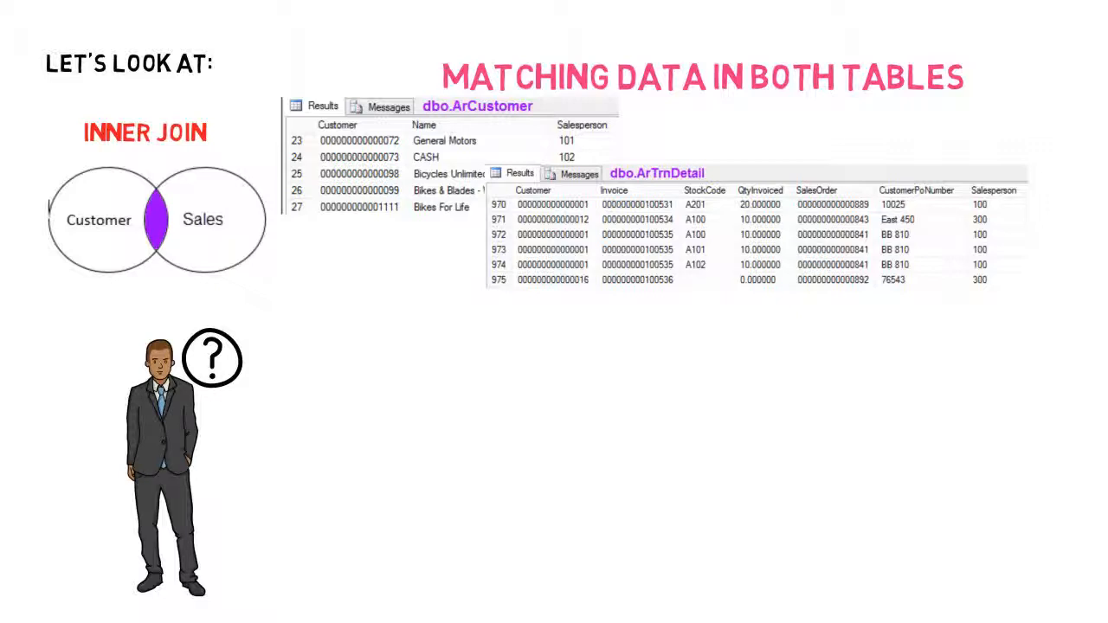
{"action": "type", "text": "SELECT * FROM DBO"}
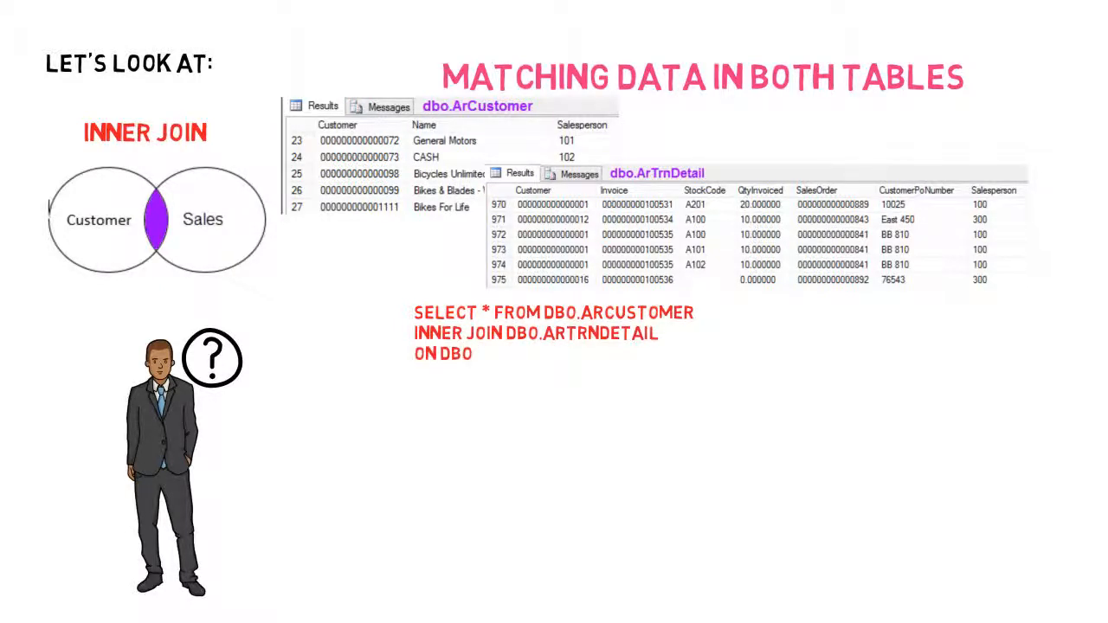
{"action": "type", "text": ".ARCUSTOMER.CUSTOMER=DBO.ARTRNDE"}
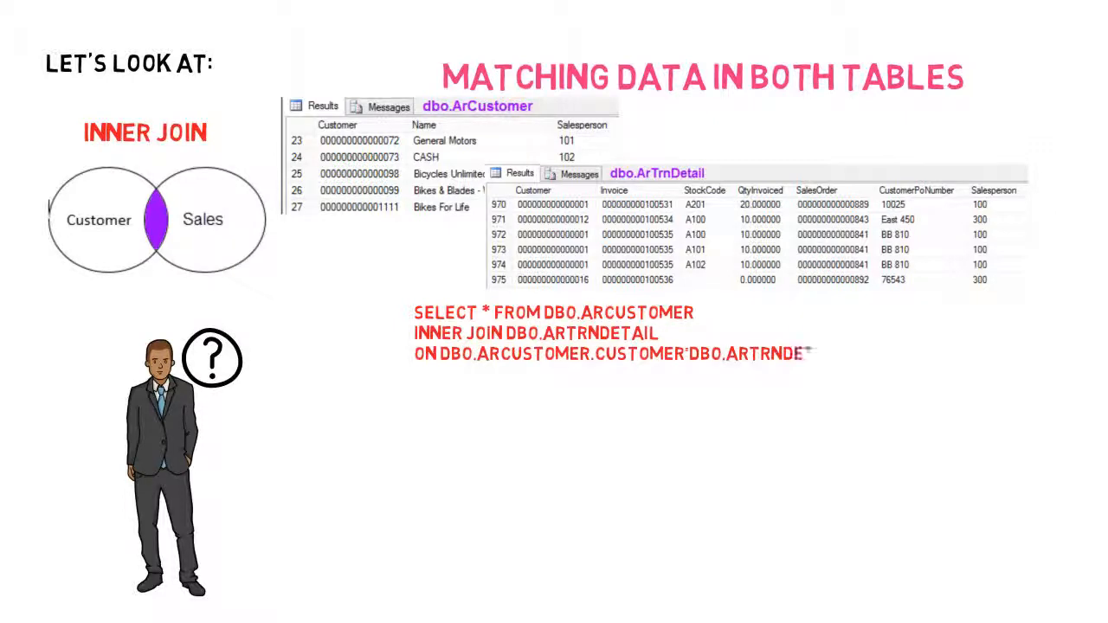
{"action": "type", "text": "TAIL.CUSTOMER"}
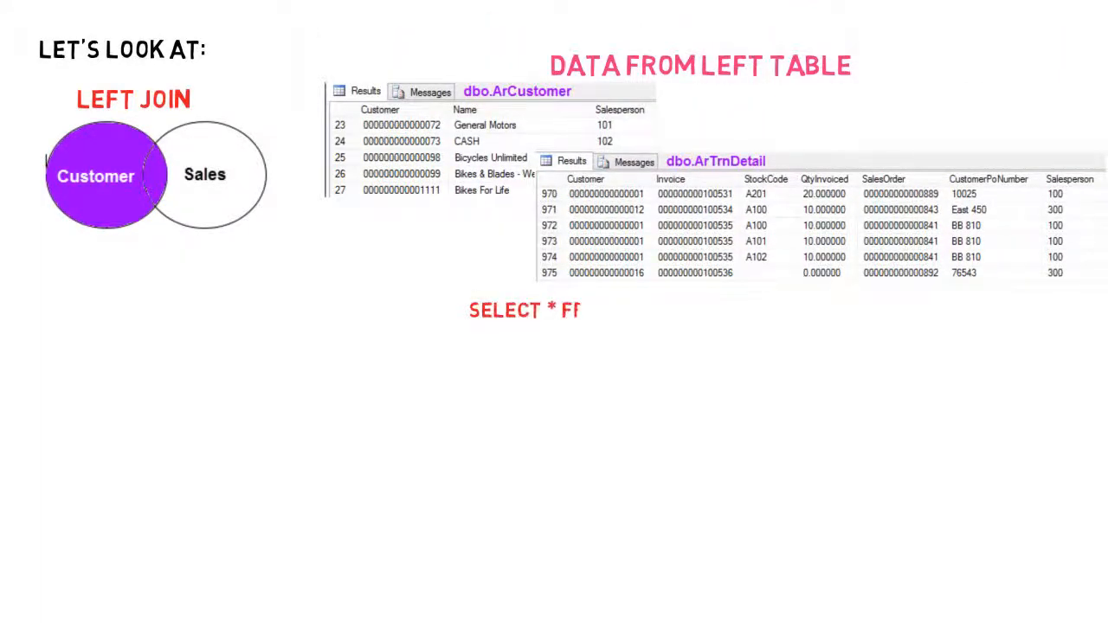
{"action": "type", "text": "FROM DBO.ARCUSTOMER"}
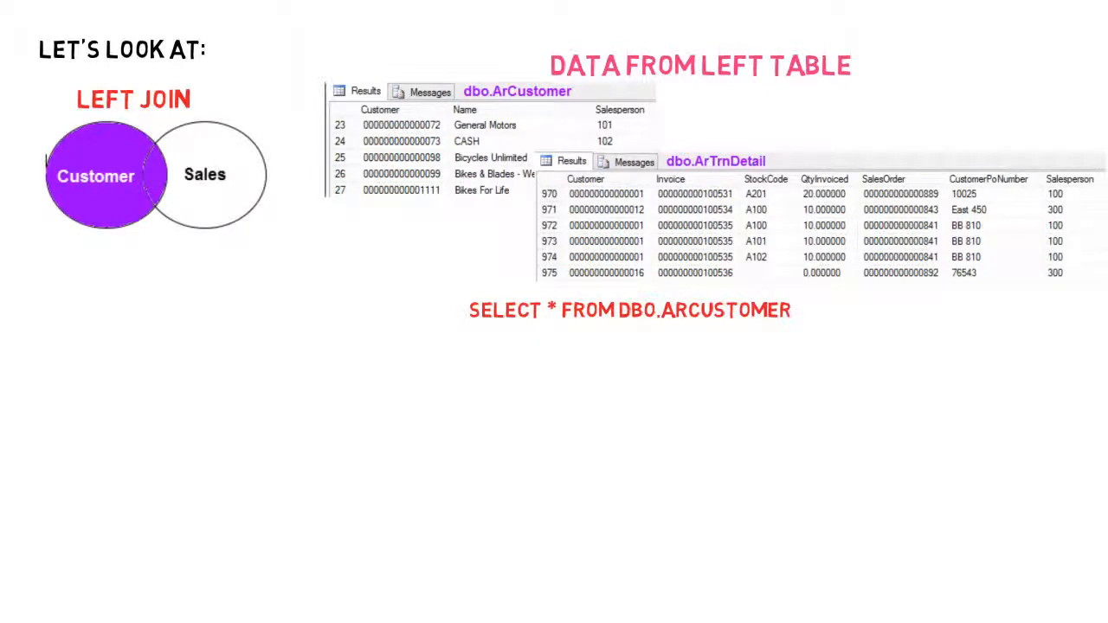
{"action": "type", "text": "LEFT JOIN DBO.ARTRNDE"}
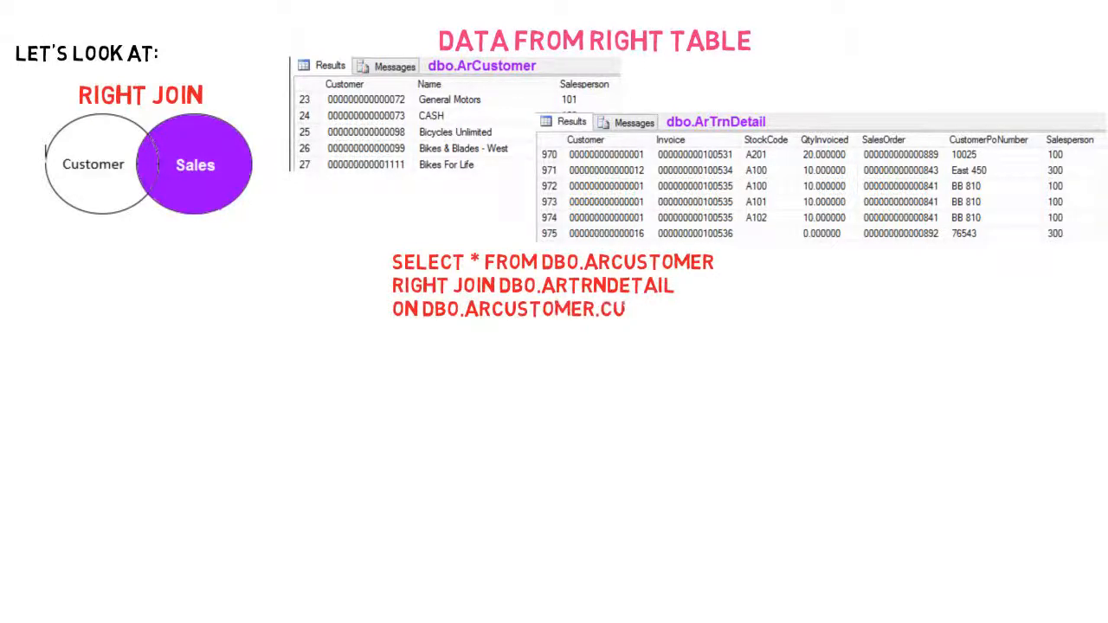
{"action": "type", "text": "STOMER=DBO.ARTRNDETAIL.C"}
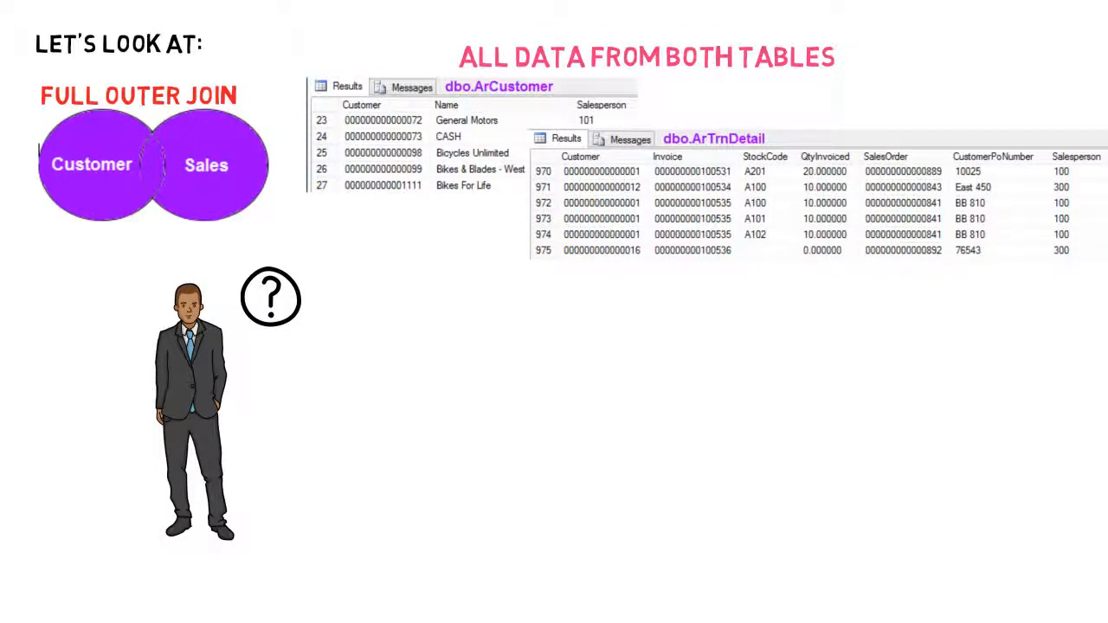
{"action": "type", "text": "SELECT * FROM DBO.ARCU"}
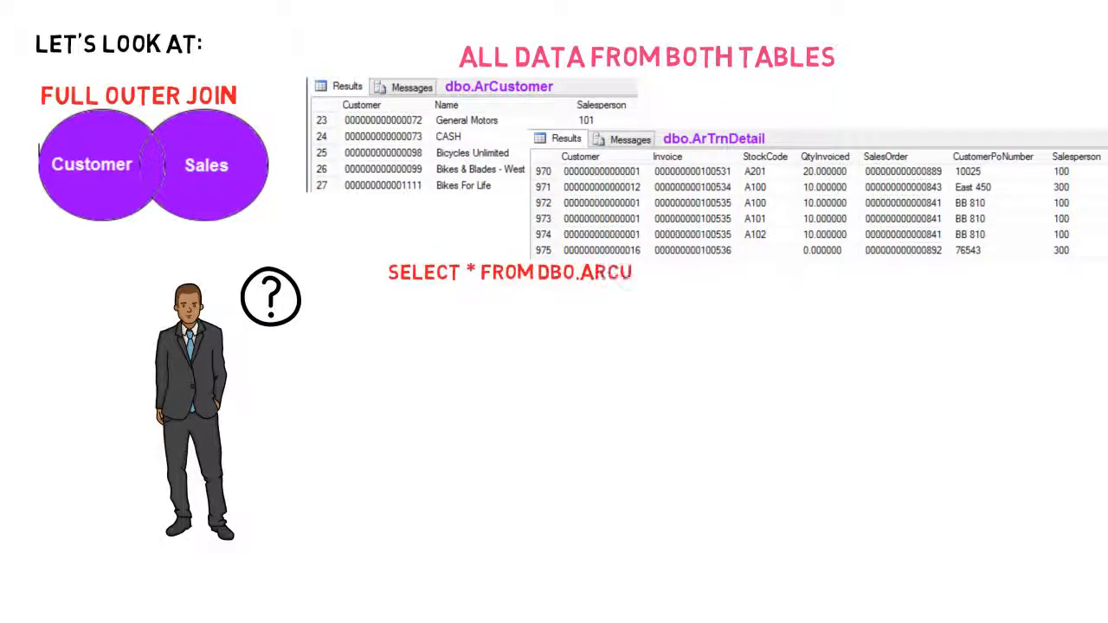